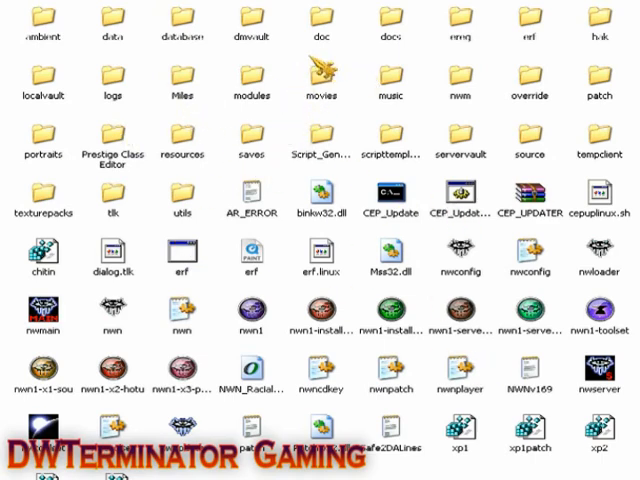
{"action": "mouse_move", "coordinate": [455, 235]}
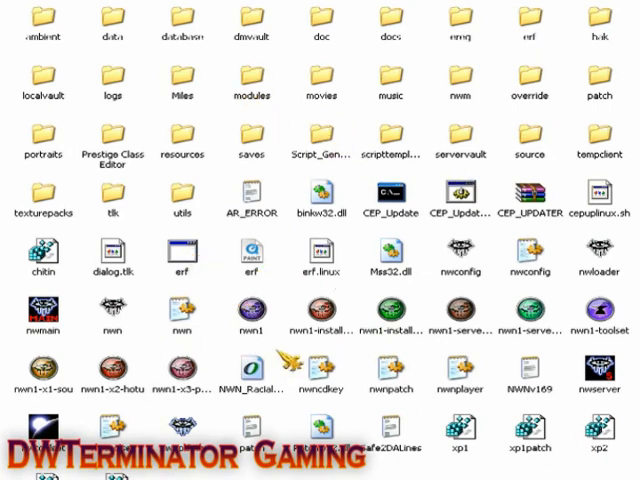
{"action": "mouse_move", "coordinate": [405, 225]}
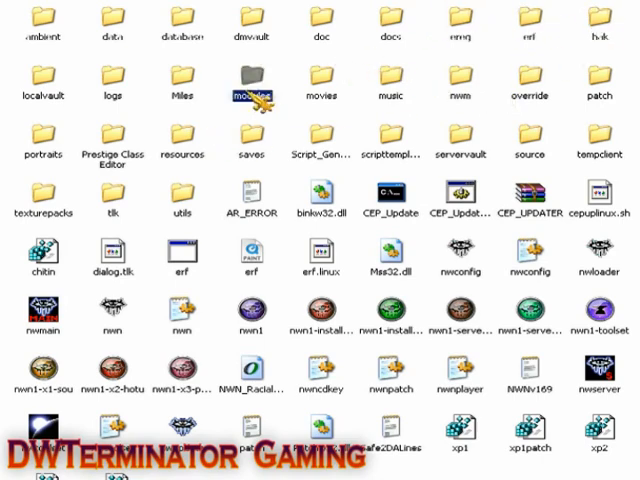
Open the erf folder and scroll through its CEP ERF files like cep2_updater.erf.
{"action": "left_click", "coordinate": [390, 85]}
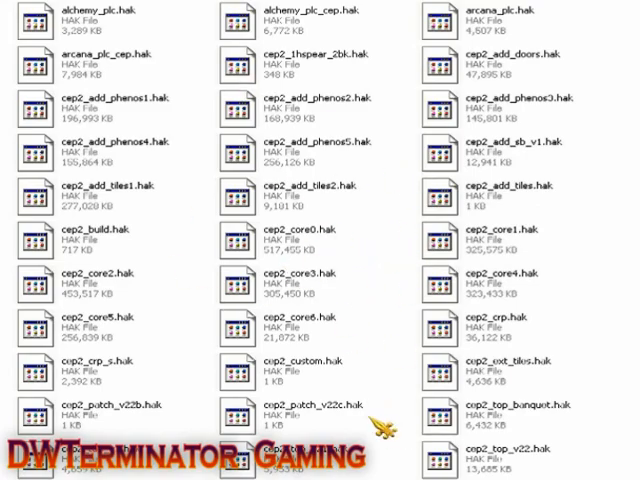
{"action": "scroll", "scroll_direction": "down", "scroll_amount": 3}
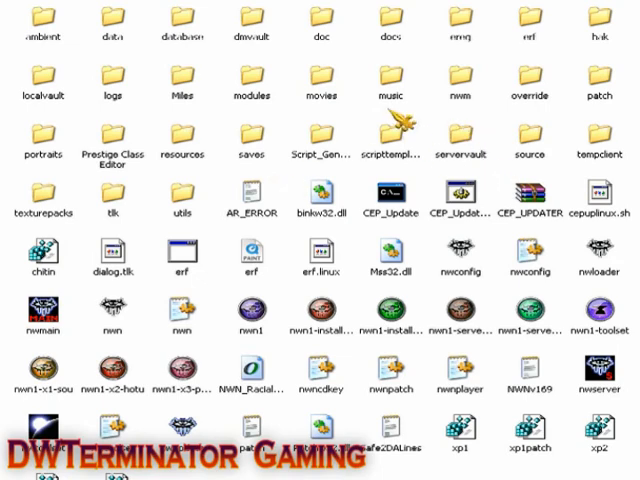
{"action": "mouse_move", "coordinate": [175, 165]}
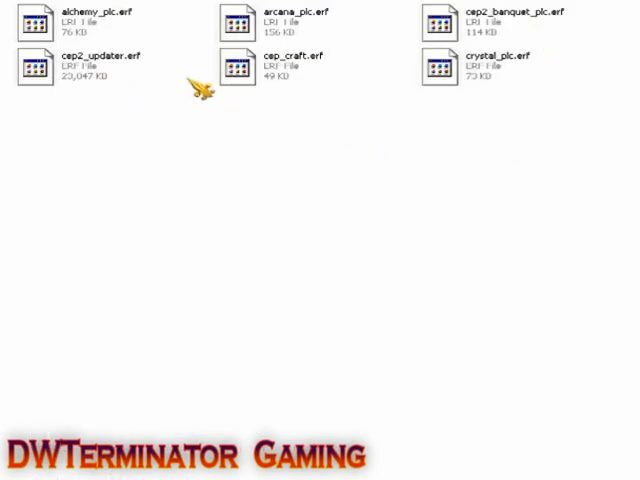
{"action": "mouse_move", "coordinate": [420, 95]}
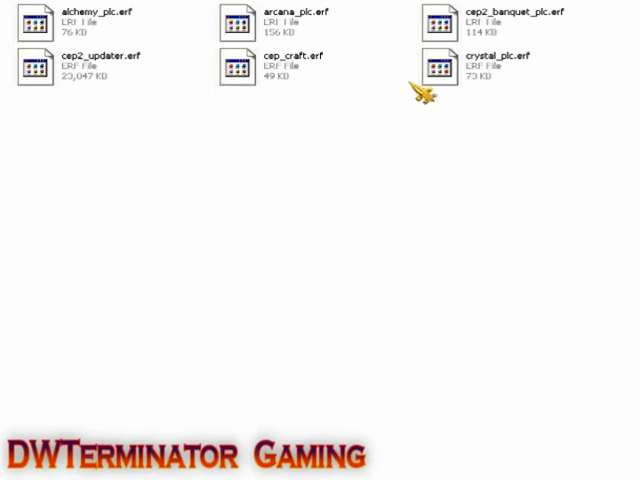
{"action": "mouse_move", "coordinate": [100, 120]}
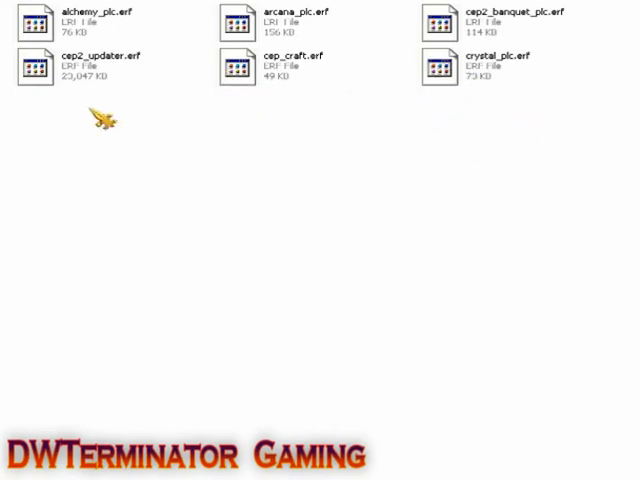
{"action": "mouse_move", "coordinate": [555, 140]}
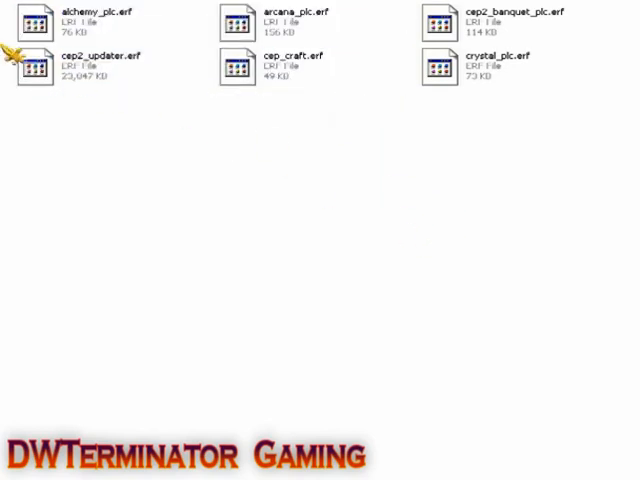
{"action": "mouse_move", "coordinate": [180, 103]}
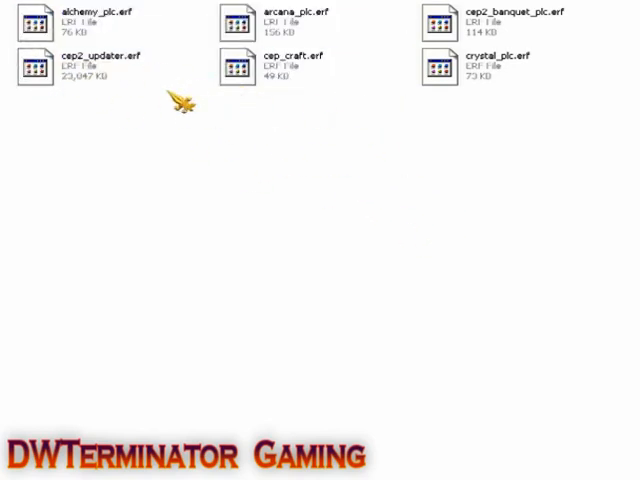
{"action": "mouse_move", "coordinate": [325, 23]}
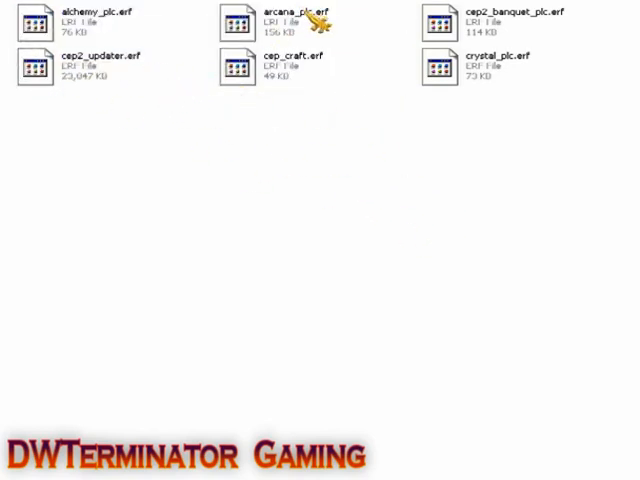
Return to the install folder, open modules, and highlight Contest Of Champions 0492.
{"action": "left_click", "coordinate": [288, 18]}
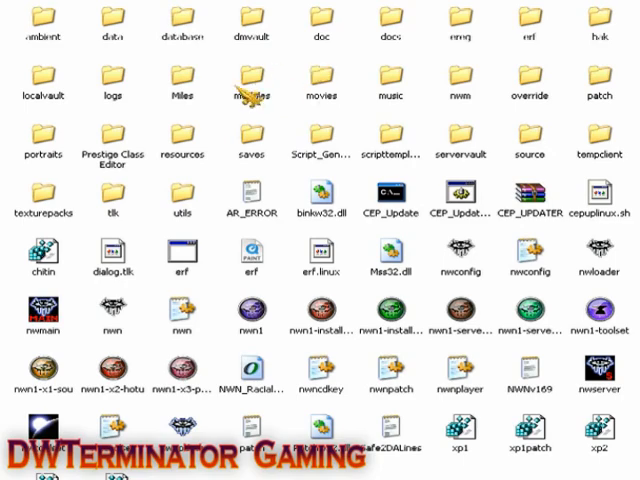
{"action": "left_click", "coordinate": [251, 86]}
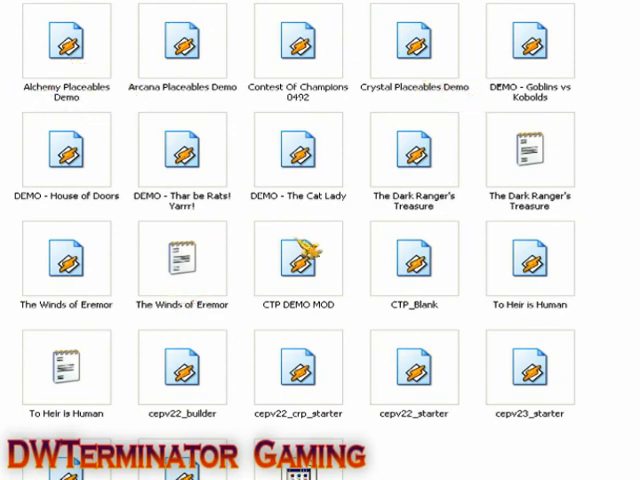
{"action": "mouse_move", "coordinate": [211, 180]}
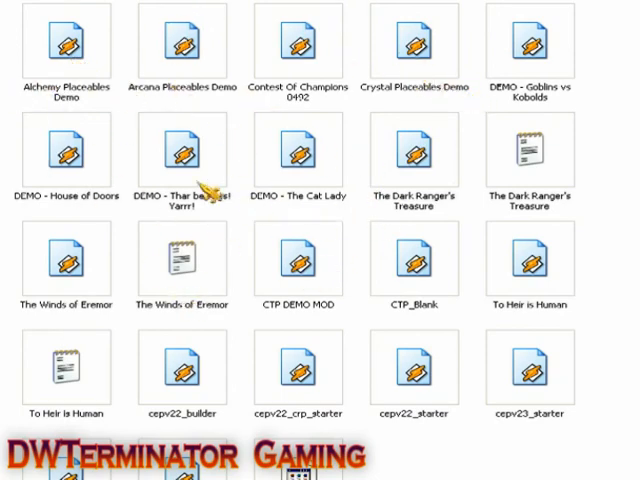
{"action": "mouse_move", "coordinate": [130, 65]}
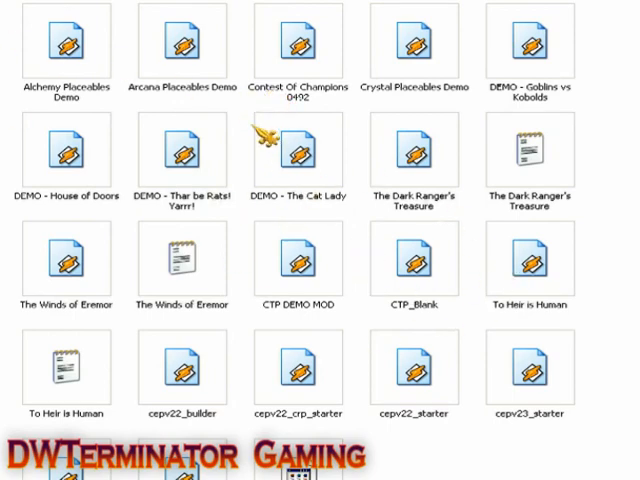
{"action": "mouse_move", "coordinate": [250, 115]}
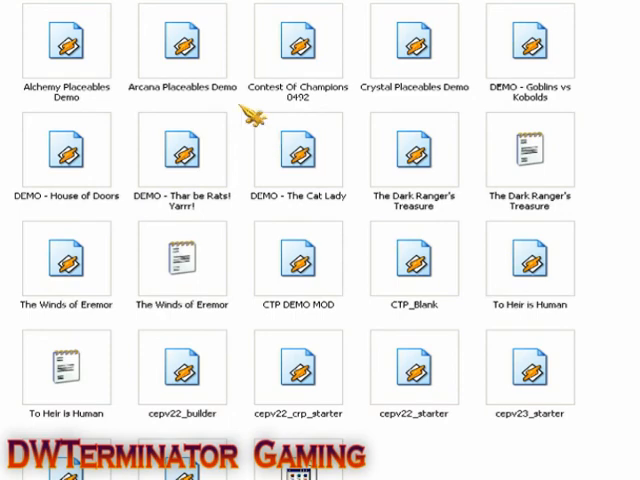
{"action": "mouse_move", "coordinate": [423, 328]}
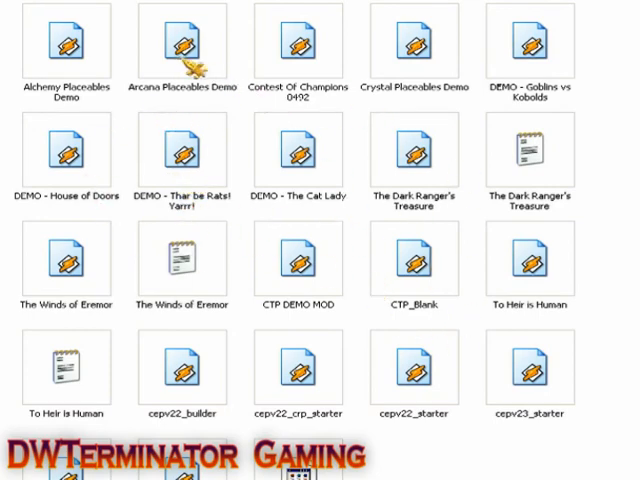
{"action": "left_click", "coordinate": [298, 44]}
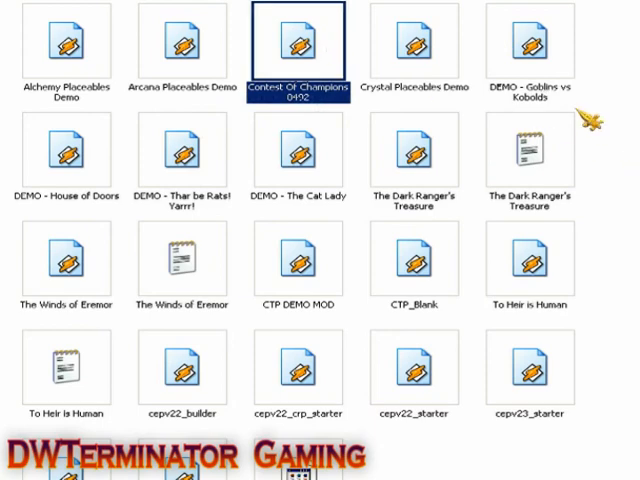
{"action": "mouse_move", "coordinate": [170, 185]}
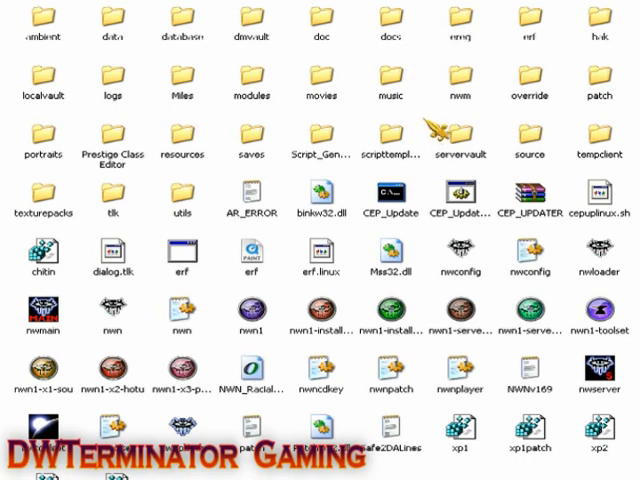
{"action": "mouse_move", "coordinate": [440, 185]}
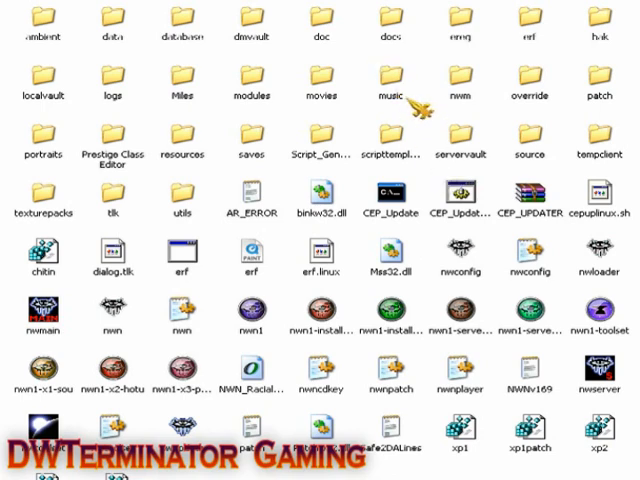
{"action": "mouse_move", "coordinate": [441, 306]}
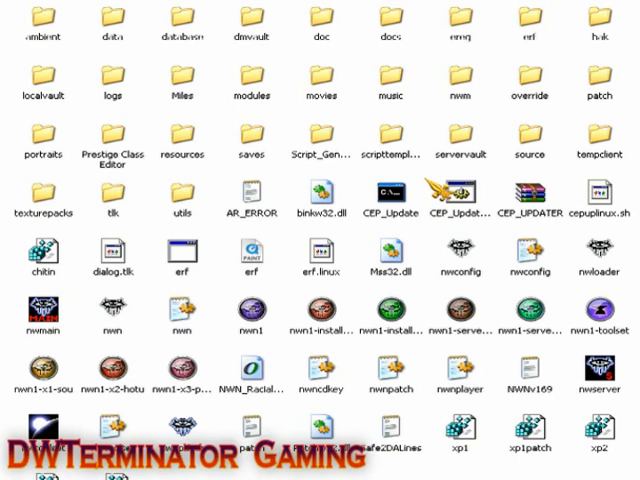
{"action": "mouse_move", "coordinate": [498, 86]}
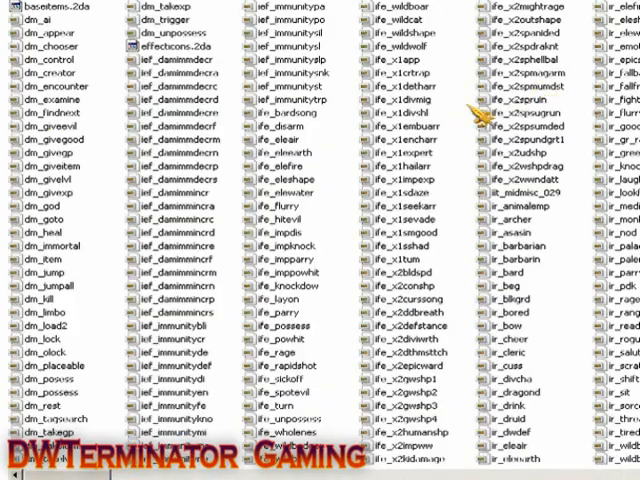
{"action": "mouse_move", "coordinate": [160, 270]}
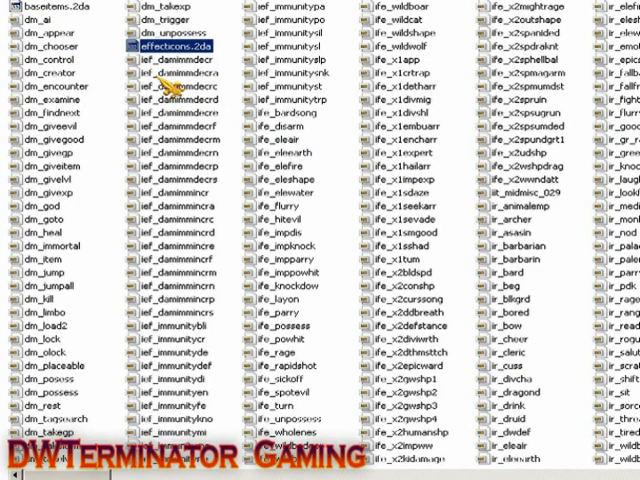
Scroll through the override folder's effecticons.2da and dm_ and ife_ files.
{"action": "scroll", "scroll_direction": "down", "scroll_amount": 3}
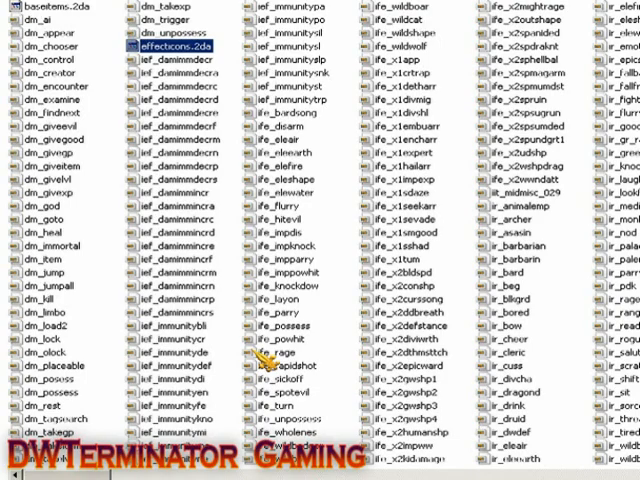
{"action": "scroll", "scroll_direction": "down", "scroll_amount": 3}
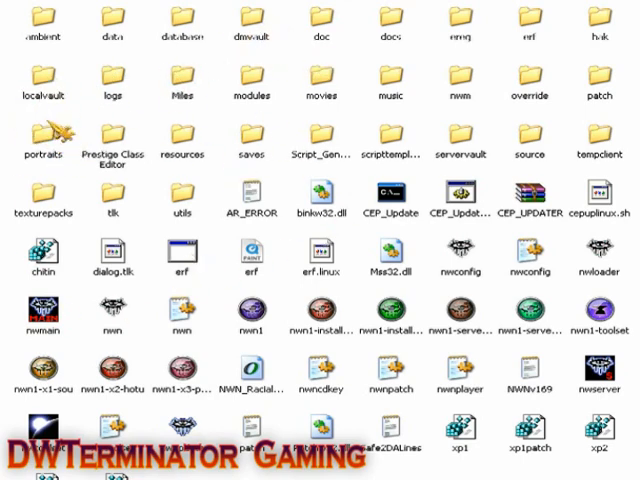
{"action": "mouse_move", "coordinate": [295, 180]}
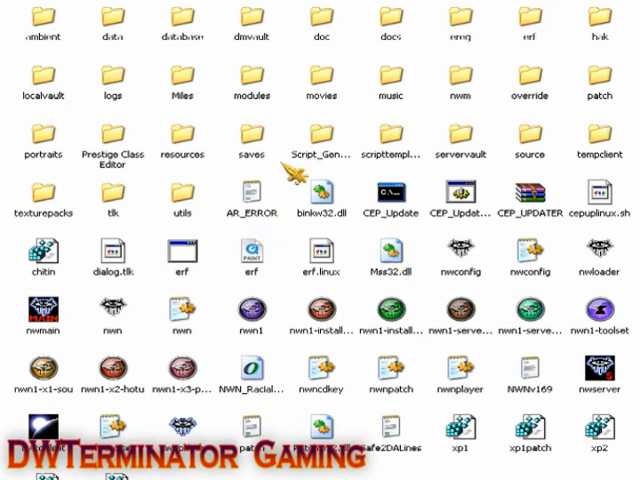